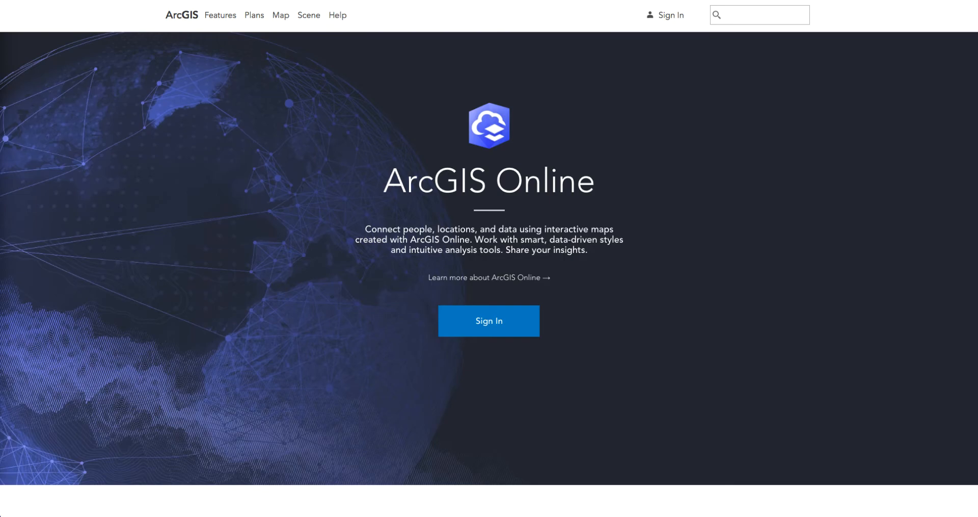
# Sign in to the City of Bridgeport organization account.
pyautogui.click(488, 321)
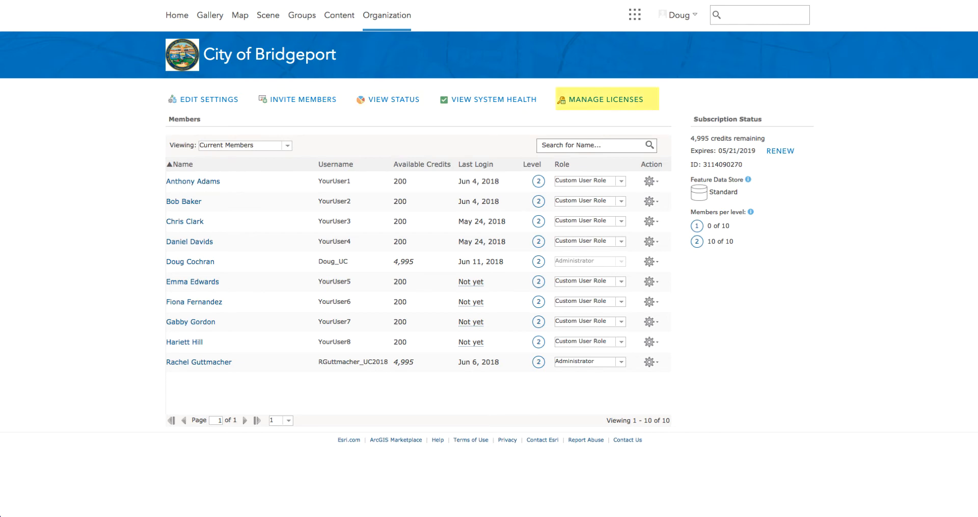
pyautogui.moveTo(605, 98)
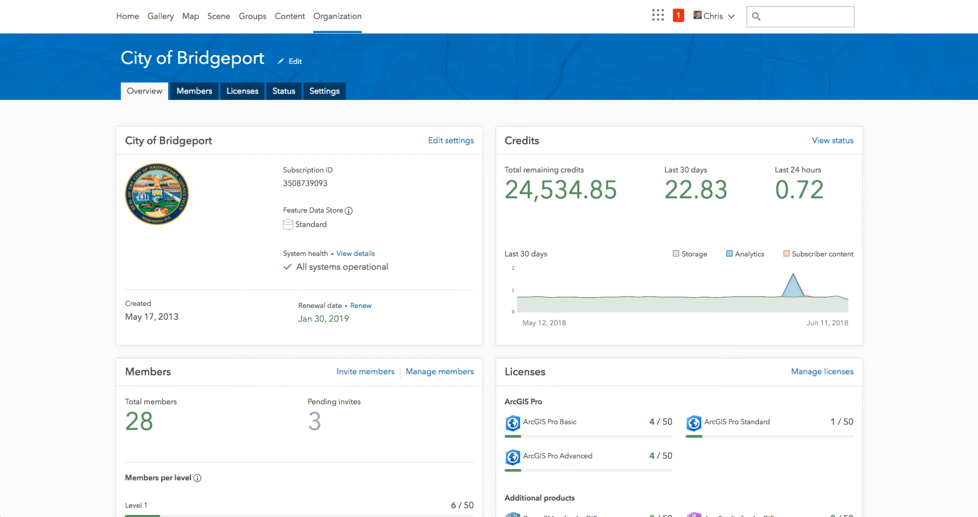
pyautogui.moveTo(44, 146)
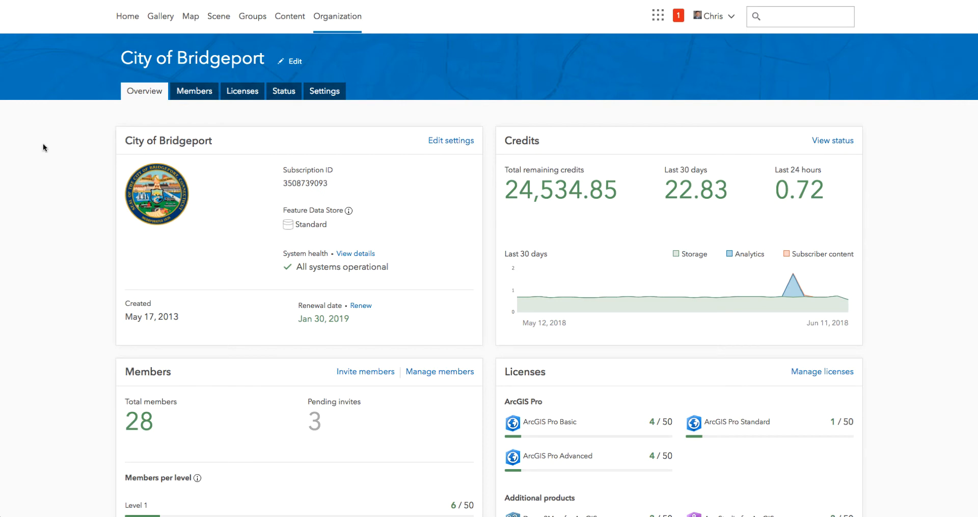
# Scroll the organization overview to the Credits, Members and Licenses cards.
pyautogui.scroll(-3)
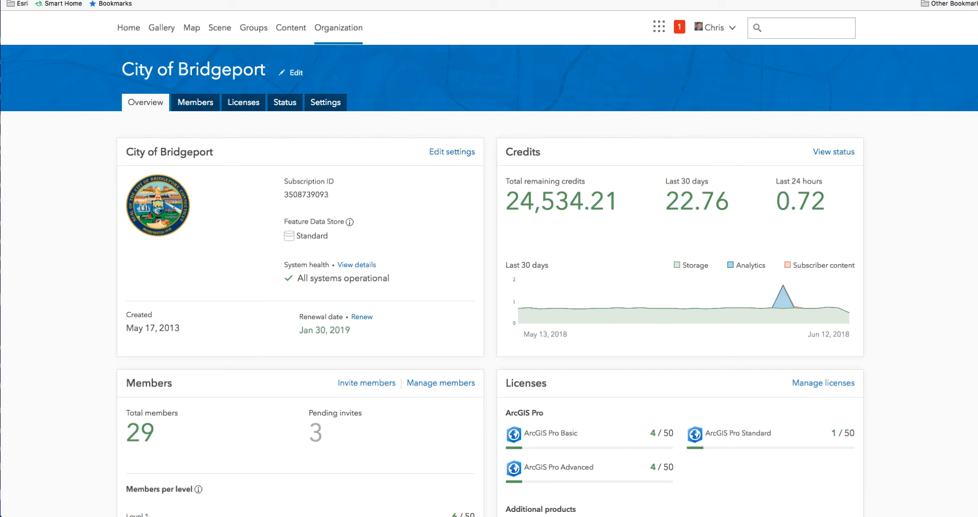
# Review the Licenses and Status pages, then switch to the organization Settings page.
pyautogui.click(242, 102)
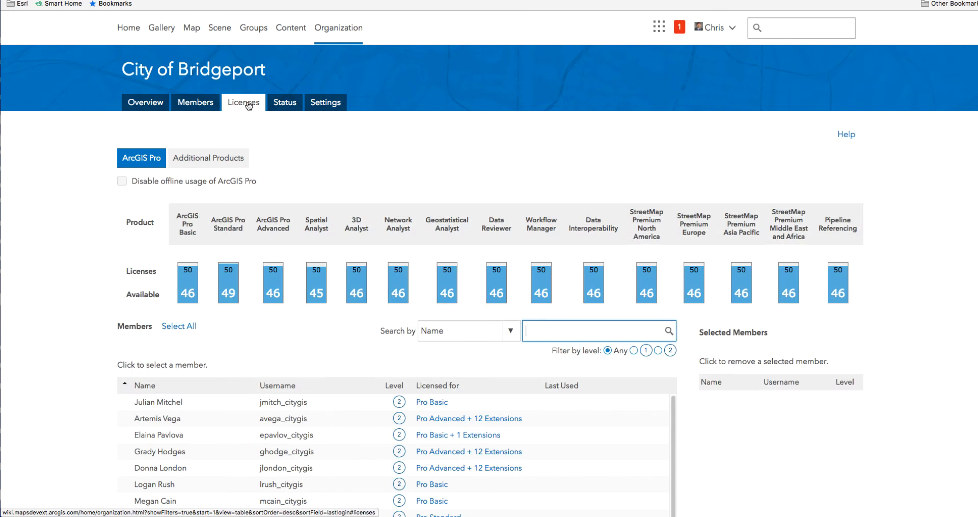
pyautogui.click(283, 102)
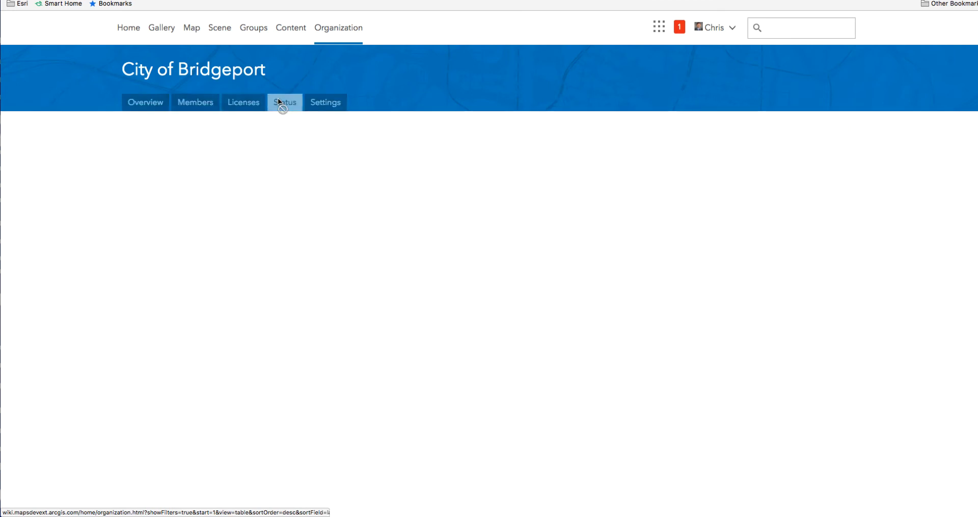
pyautogui.click(284, 103)
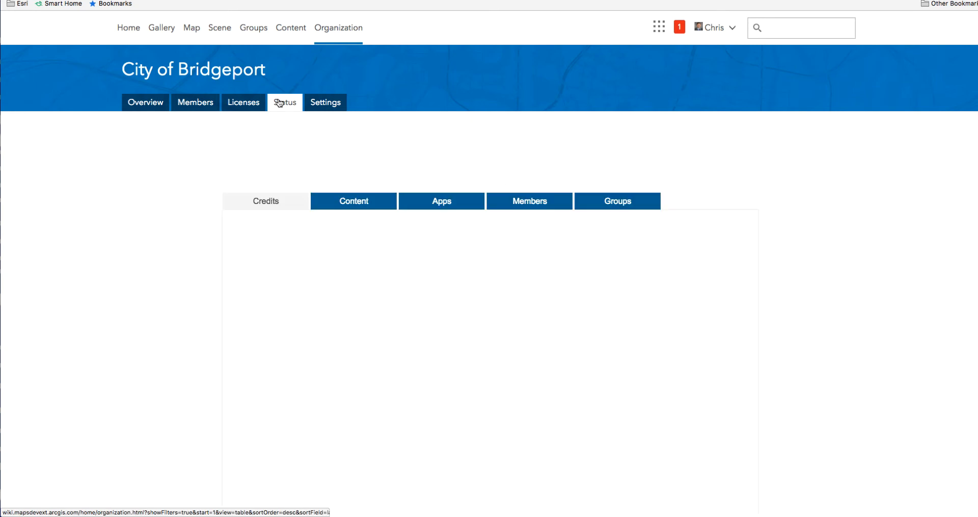
pyautogui.click(285, 102)
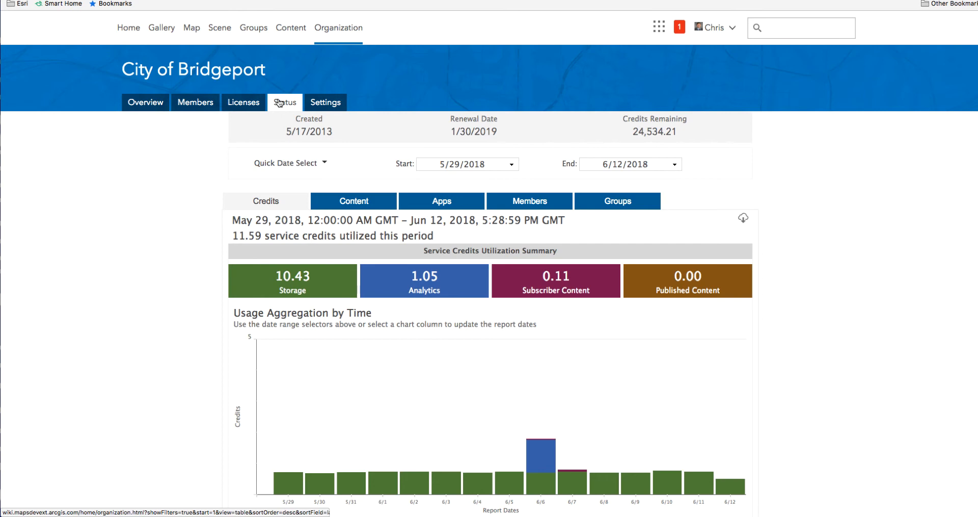
pyautogui.click(325, 102)
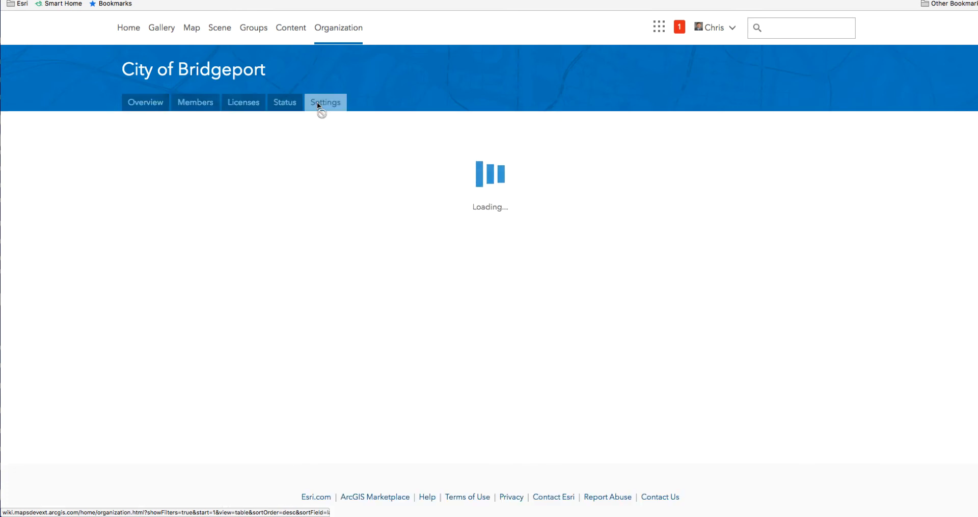
pyautogui.click(325, 101)
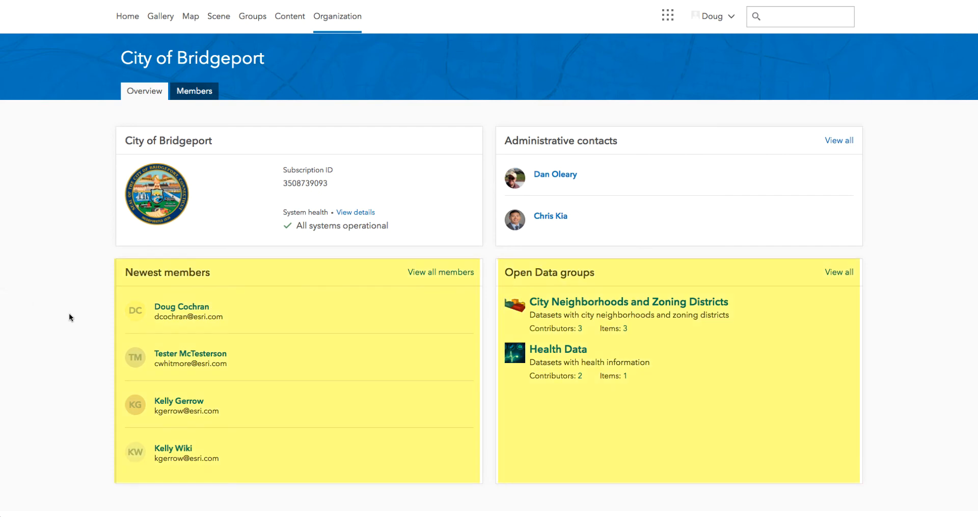
# Scroll the member overview to Latest content and return to the admin Overview.
pyautogui.scroll(-3)
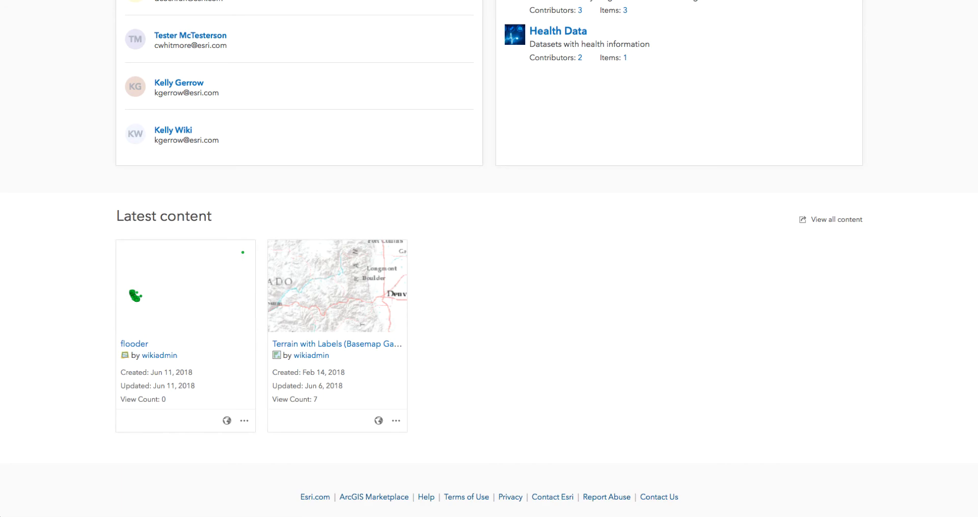
pyautogui.click(337, 16)
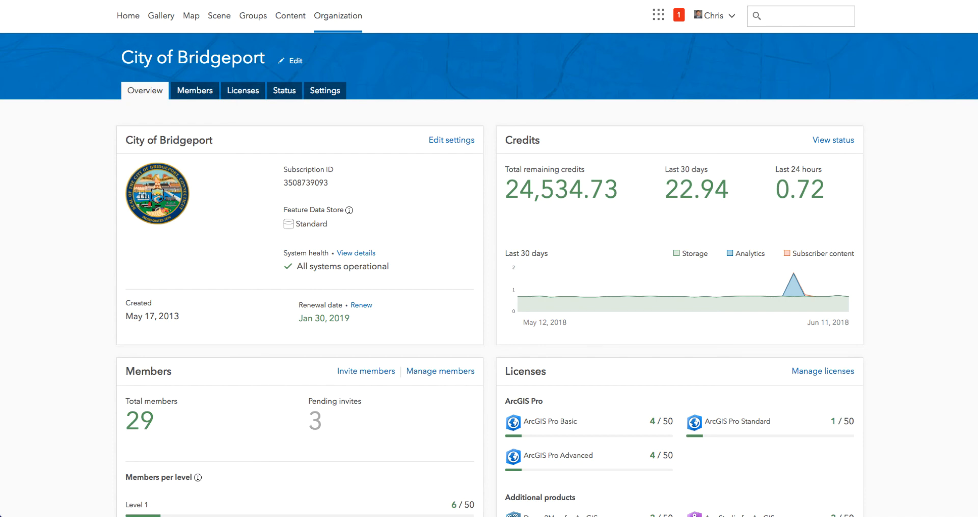
# Filter the members list to Level 2 and show them as detailed cards.
pyautogui.click(194, 90)
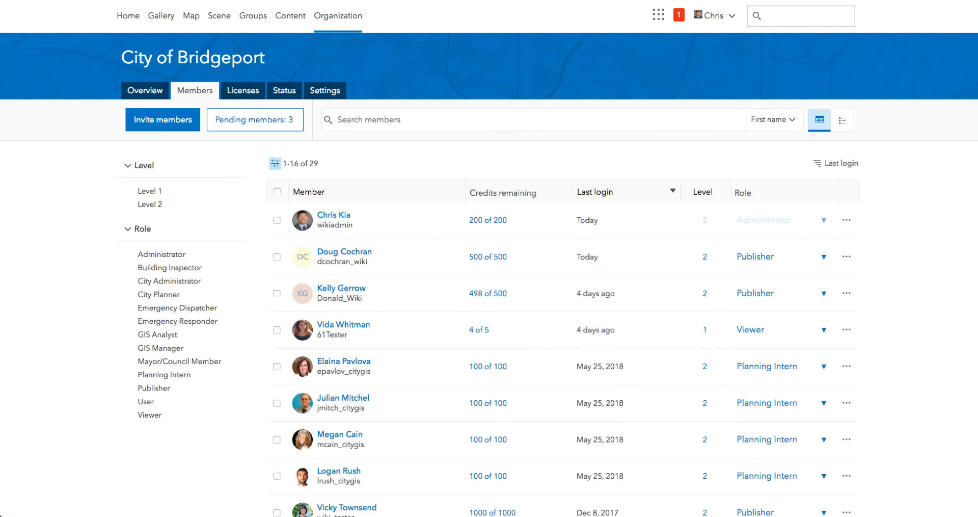
pyautogui.click(773, 119)
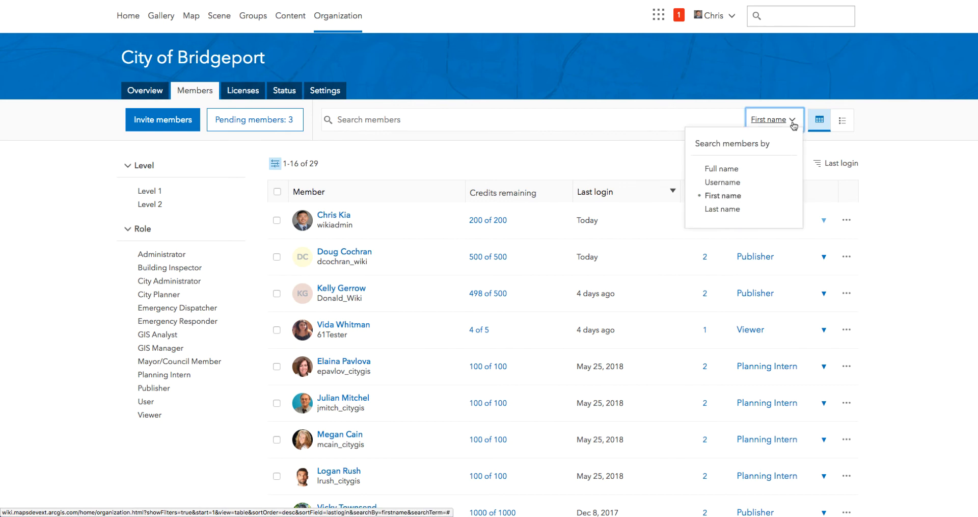
pyautogui.click(150, 204)
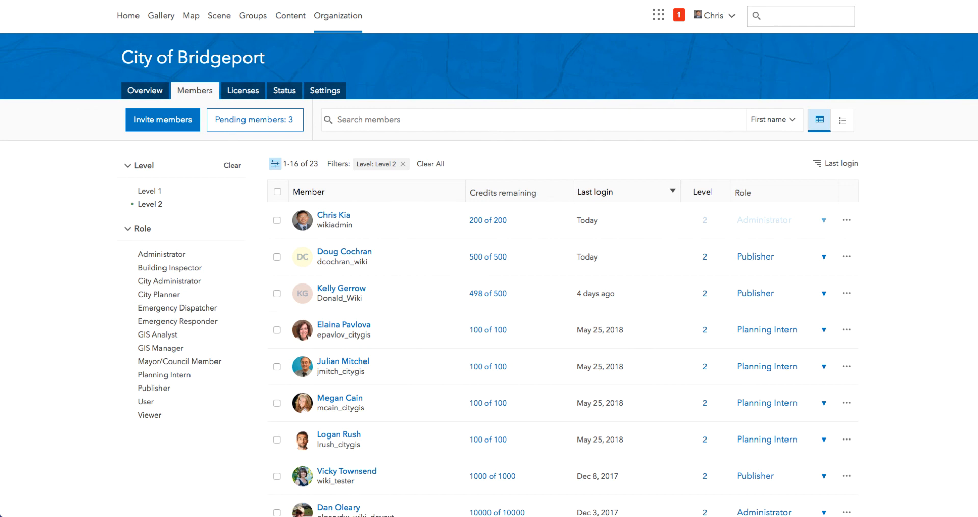
pyautogui.click(842, 119)
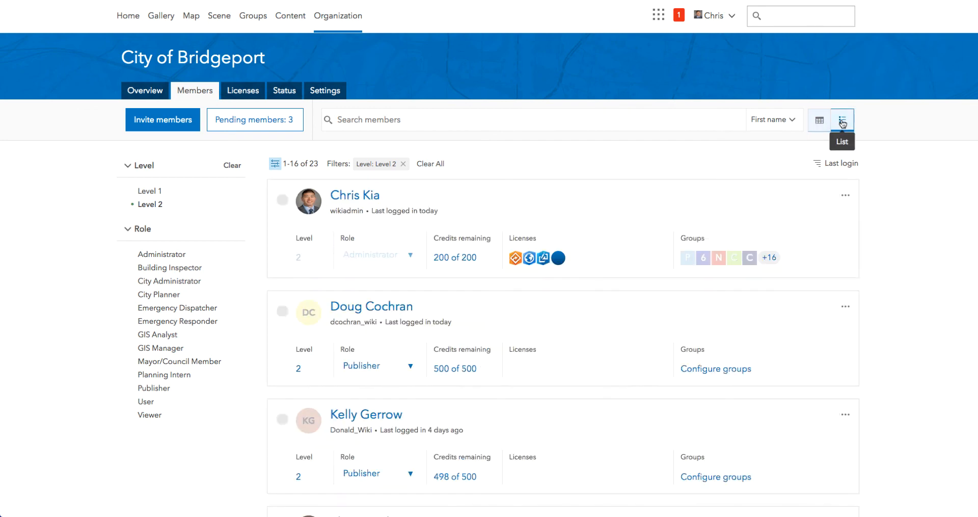
# Select the first Level 2 member's card and view the Groups page.
pyautogui.click(841, 119)
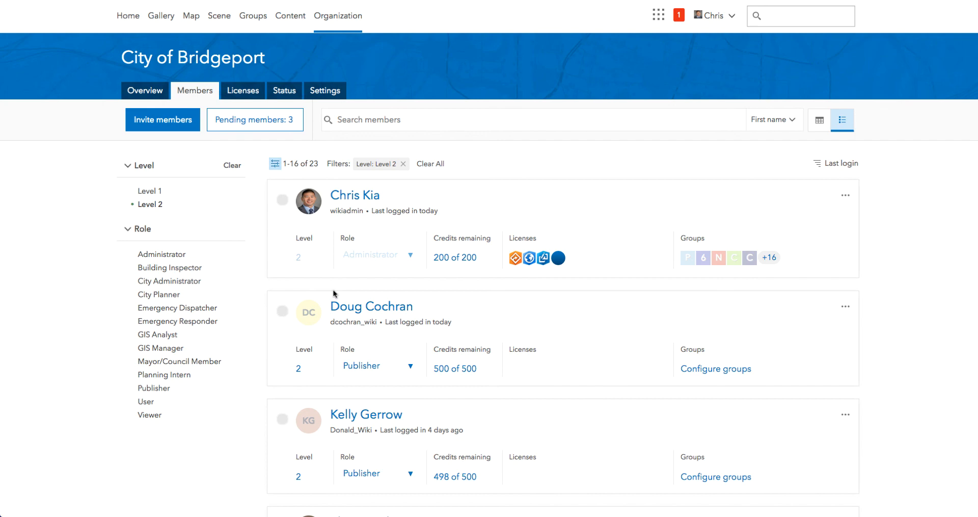
pyautogui.click(281, 201)
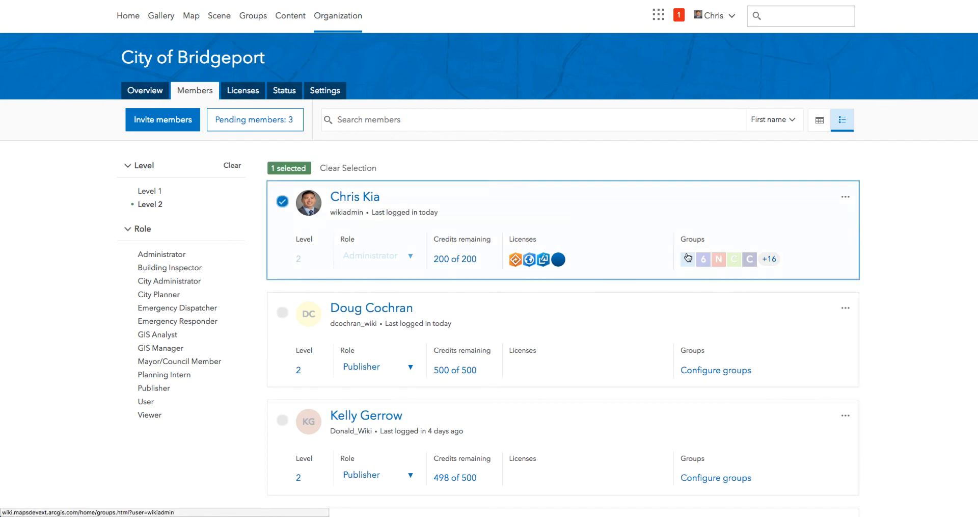
pyautogui.click(252, 16)
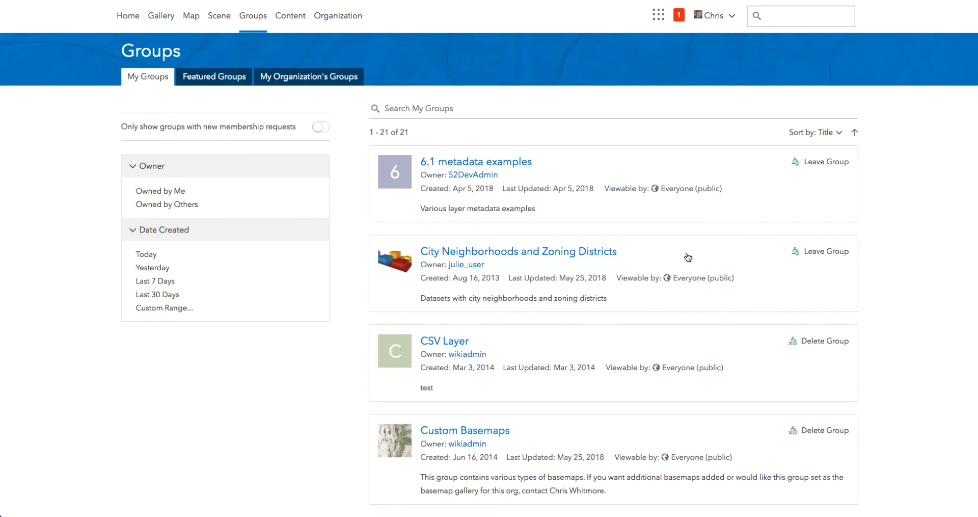
pyautogui.scroll(-3)
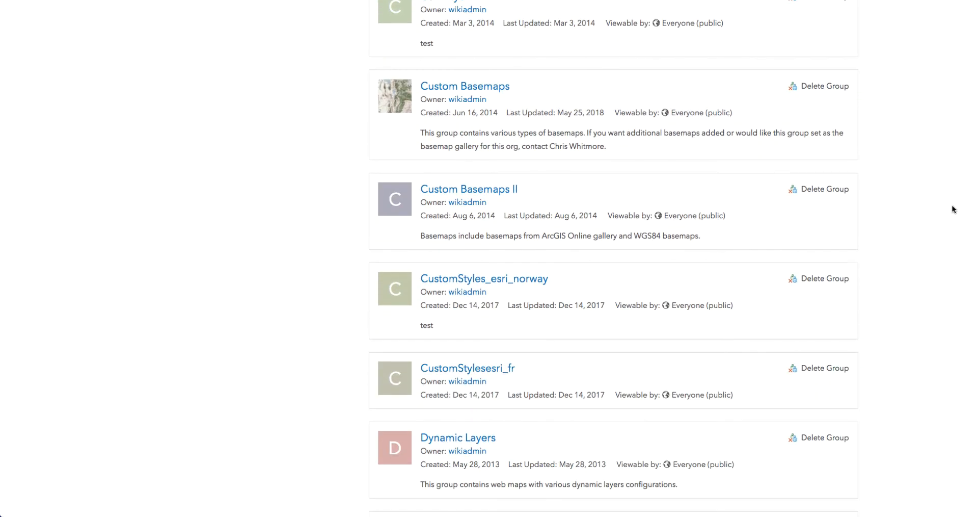
pyautogui.scroll(-3)
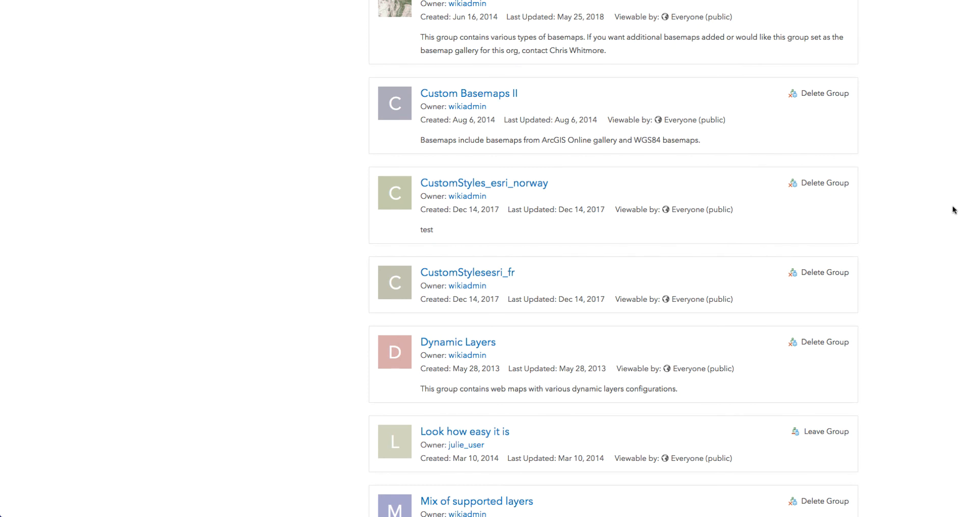
pyautogui.scroll(-3)
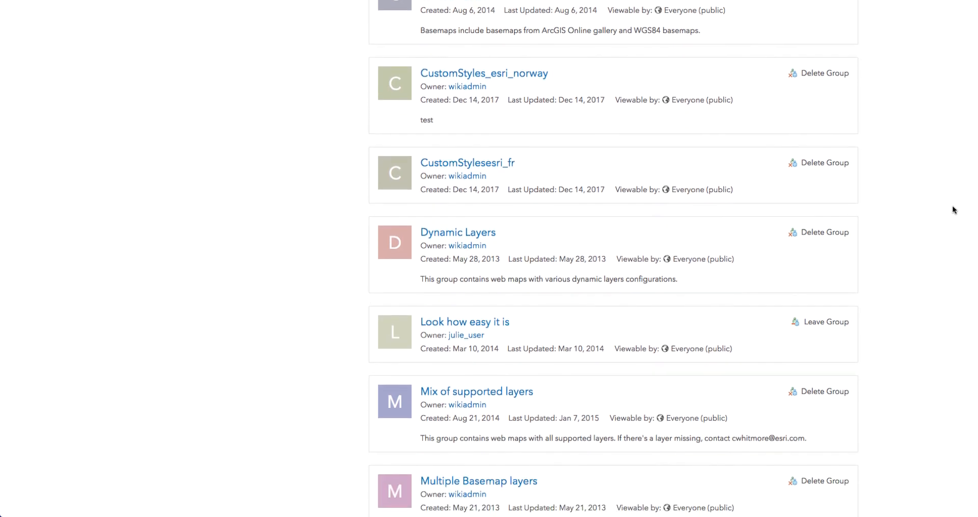